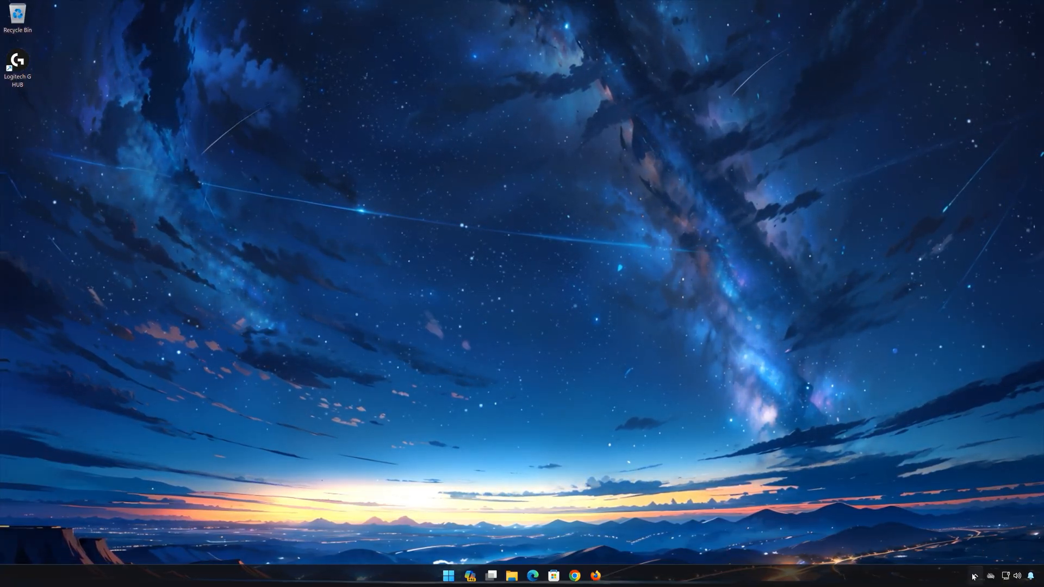
Locate the G HUB program folder from the desktop shortcut and bring up options for lghub_system_tray.
click(973, 576)
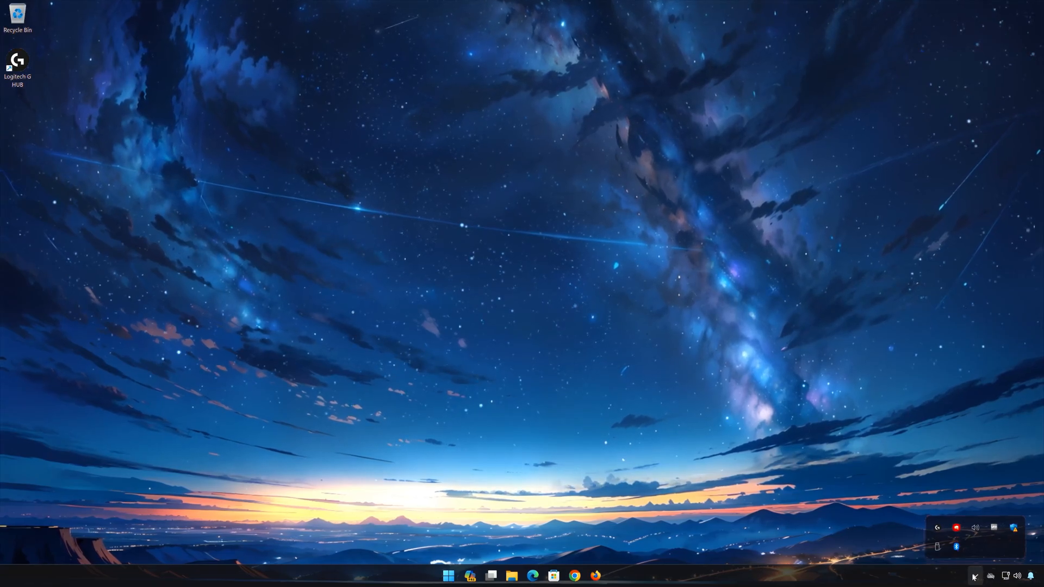
right_click(957, 528)
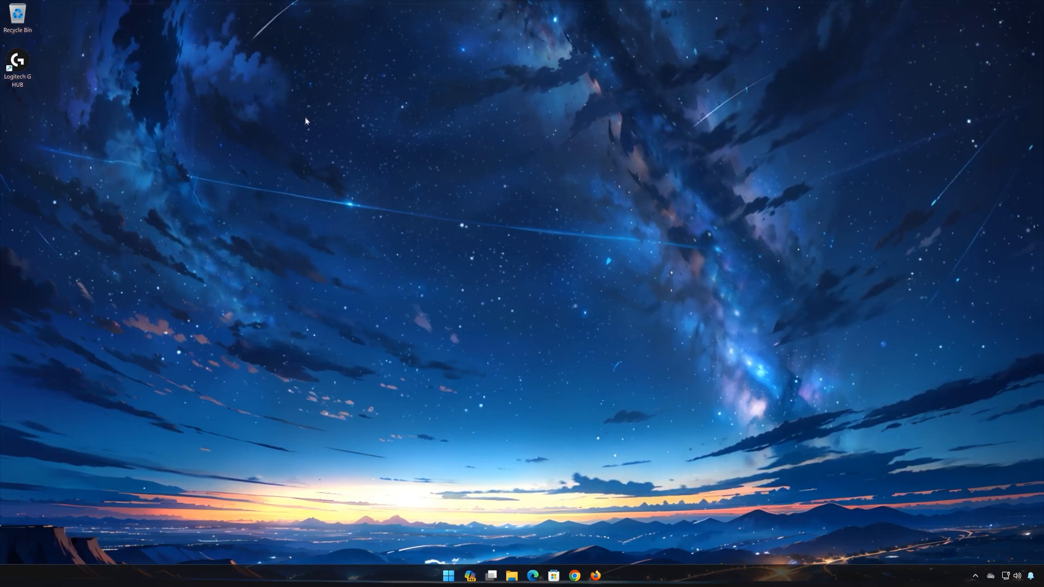
mouse_move(18, 64)
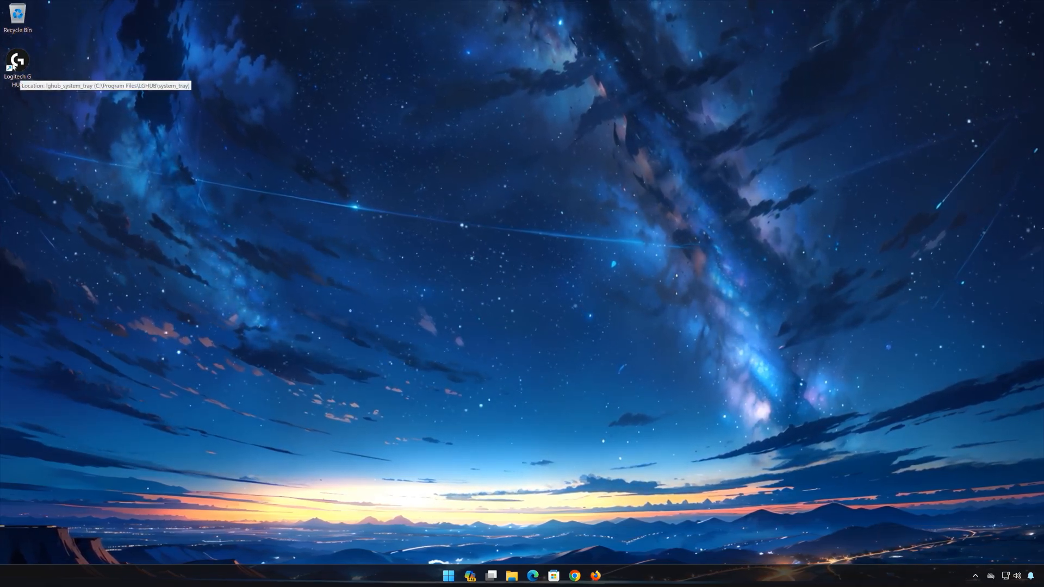
right_click(16, 60)
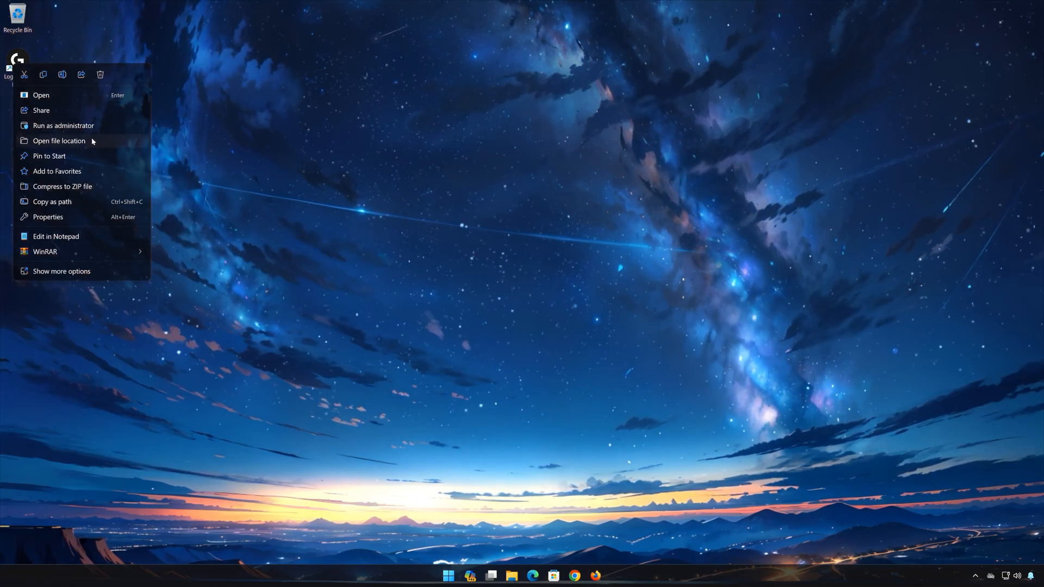
click(59, 141)
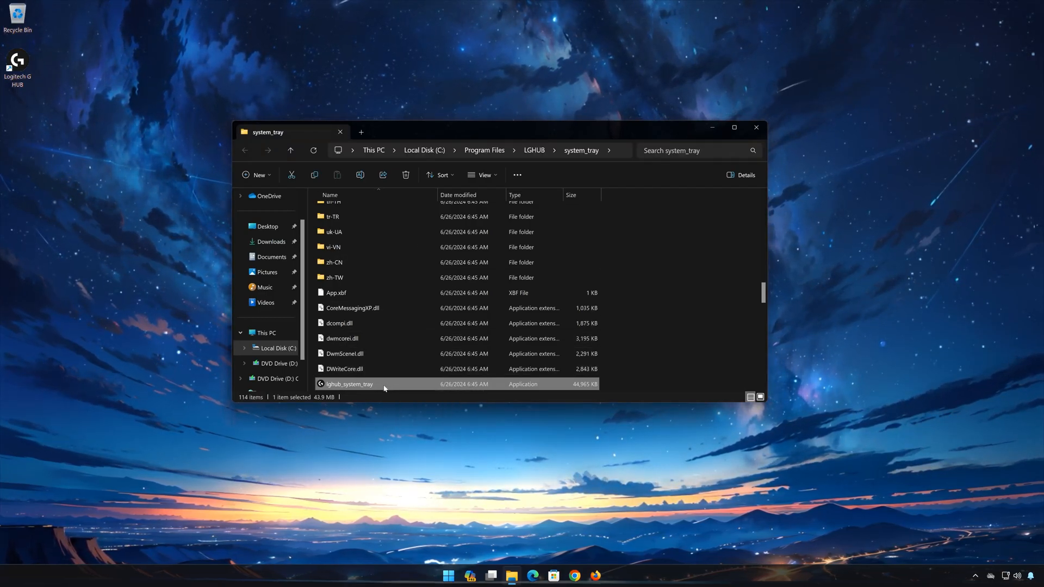
right_click(349, 384)
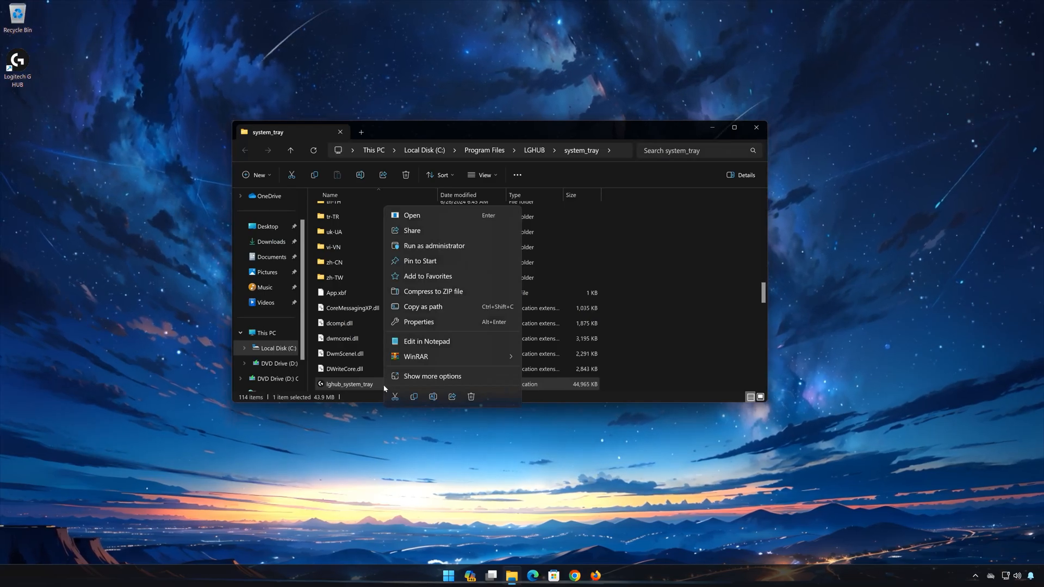
mouse_move(418, 322)
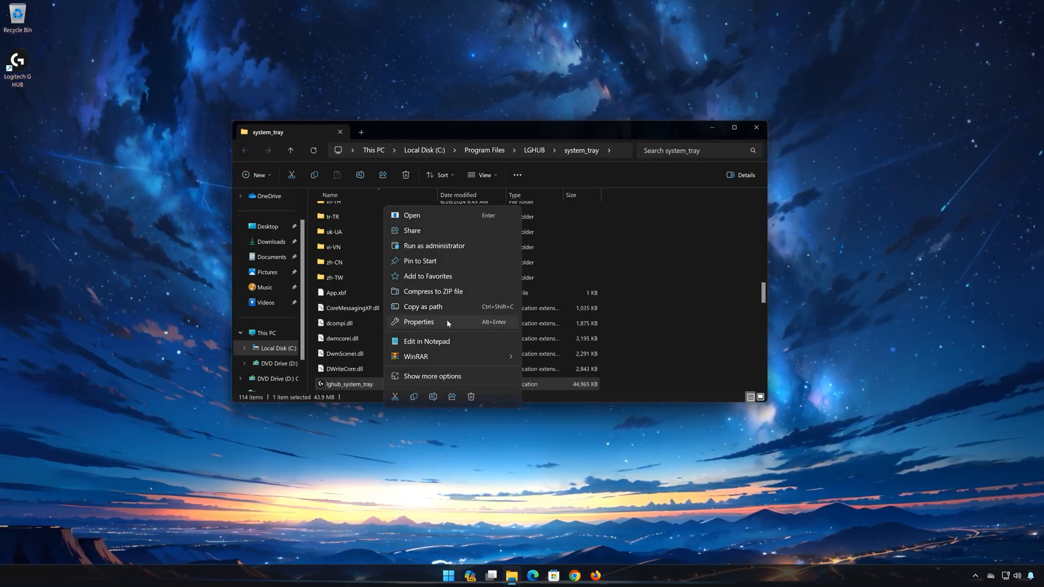
In lghub_system_tray Properties, enable Windows 7 compatibility mode and Run as administrator, then apply.
click(418, 322)
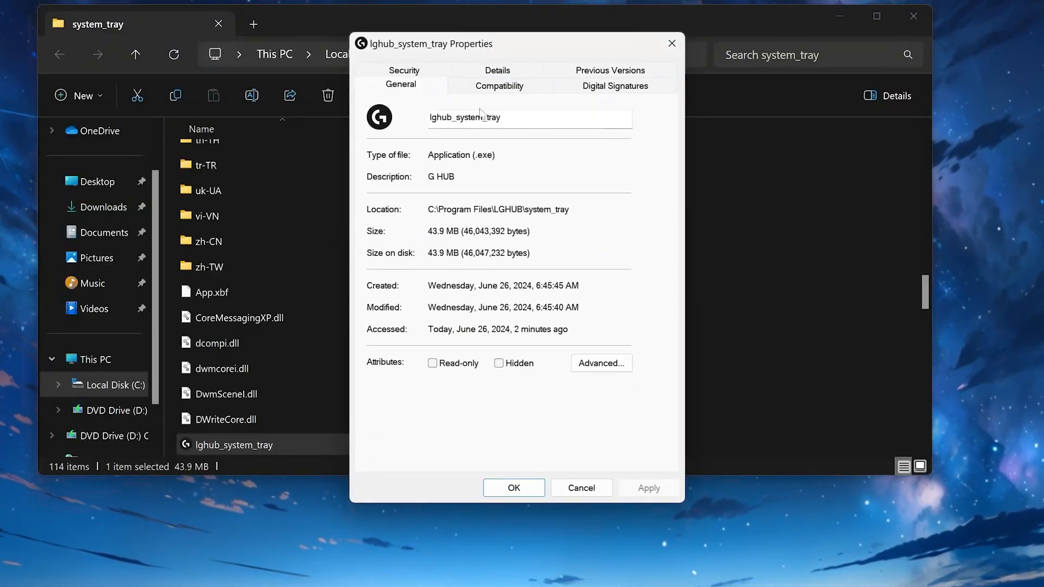
mouse_move(527, 96)
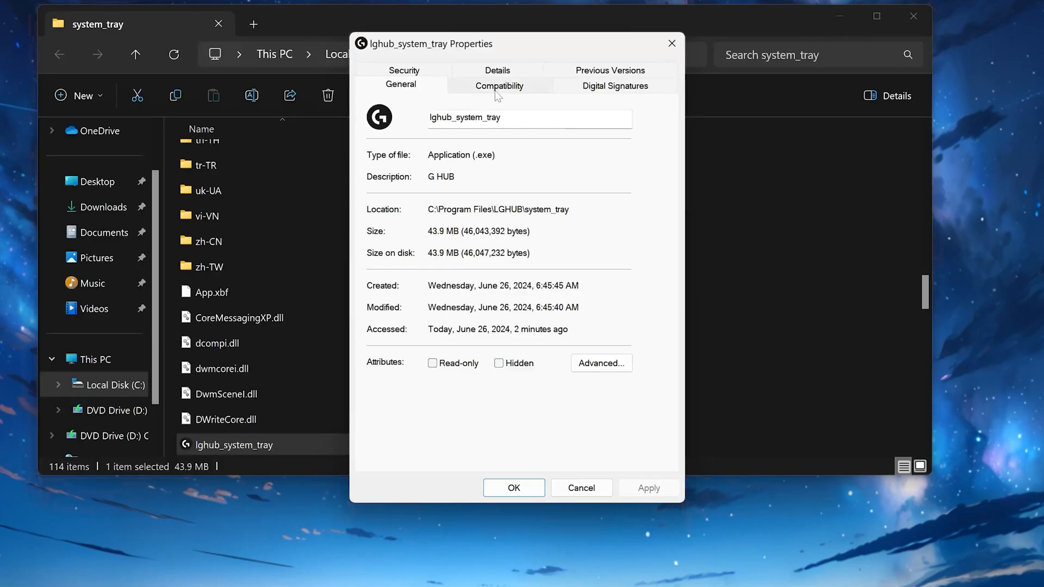
click(499, 85)
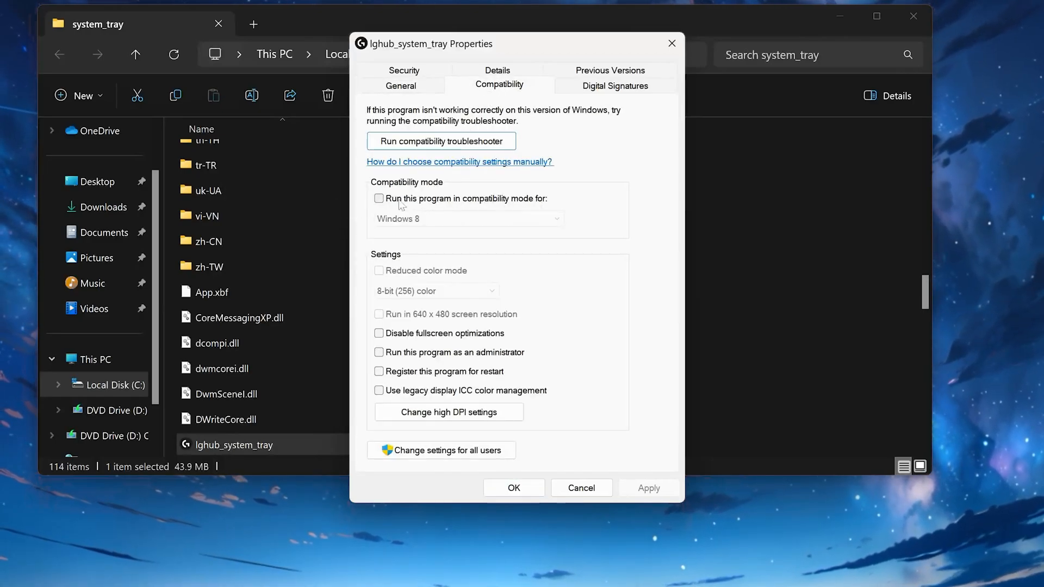
click(379, 197)
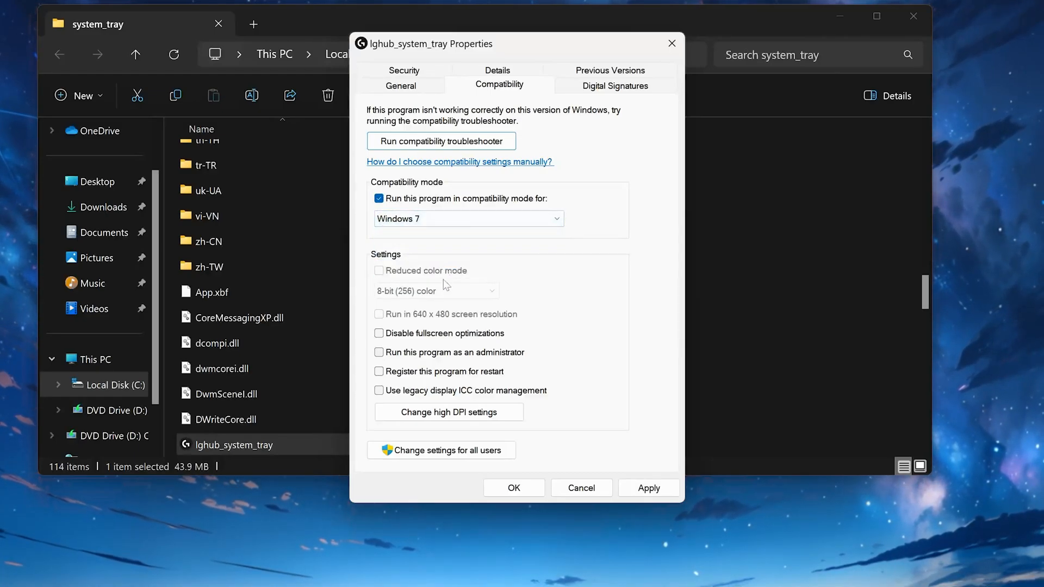
mouse_move(456, 354)
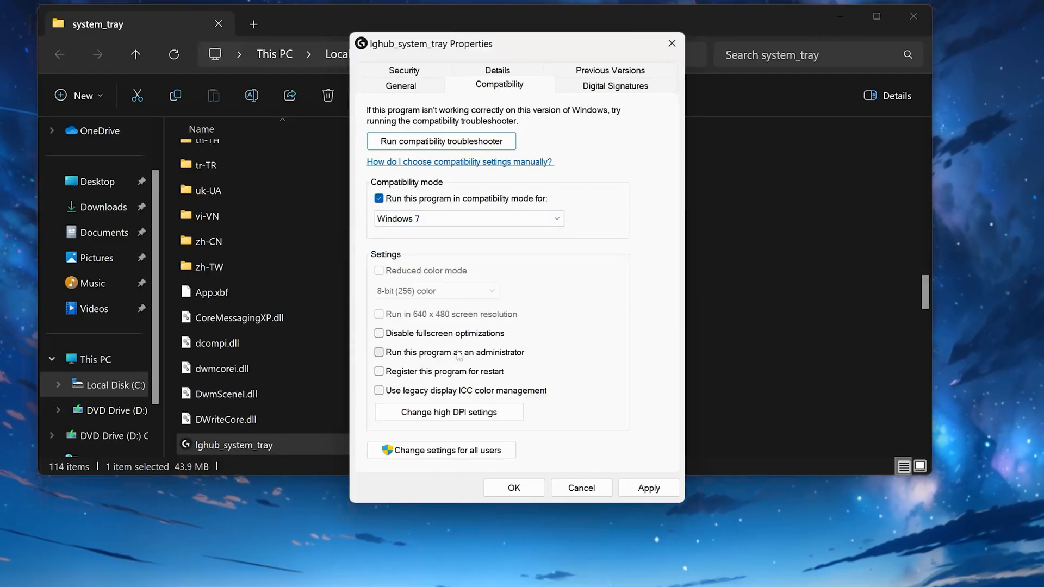
click(379, 352)
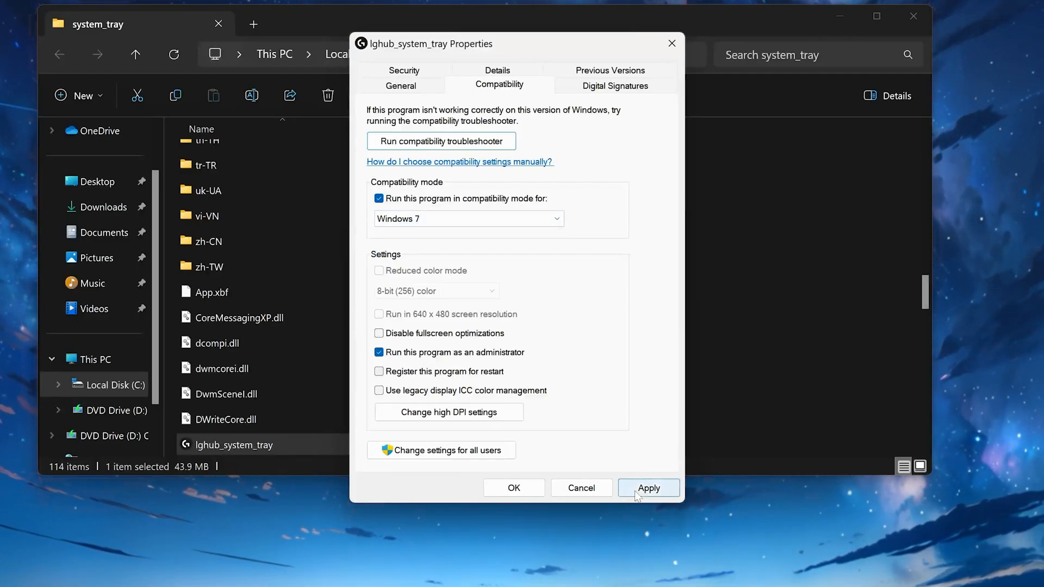
click(648, 487)
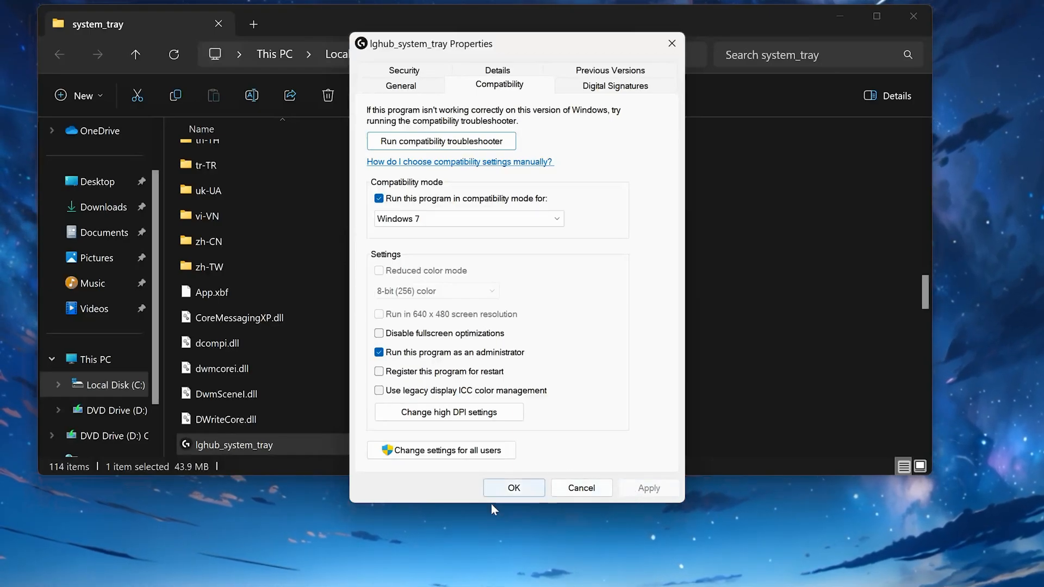
click(512, 488)
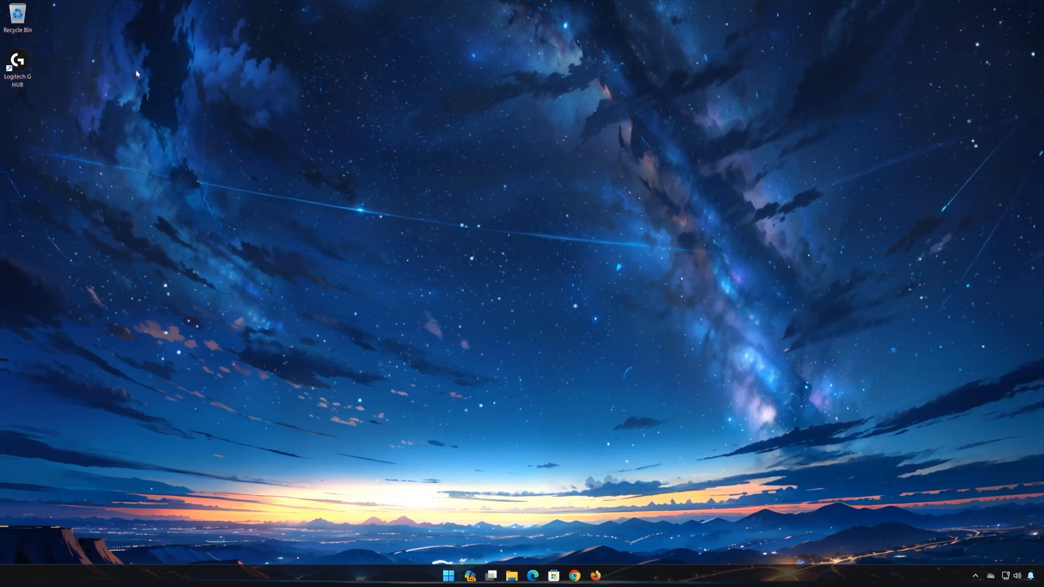
mouse_move(17, 60)
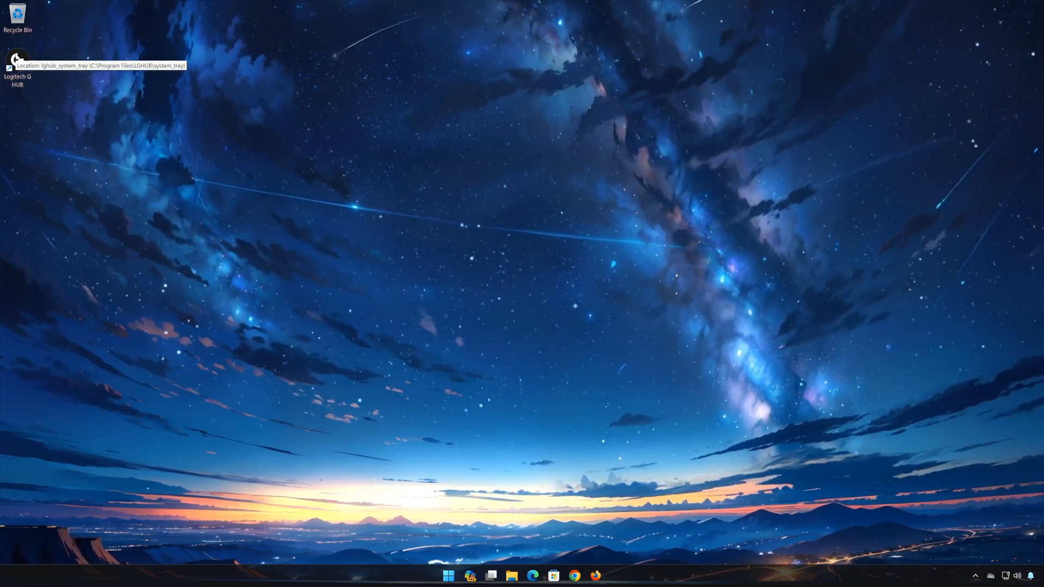
Launch G HUB as administrator, confirm G502 X PLUS and G915 are listed, then close it.
double_click(16, 59)
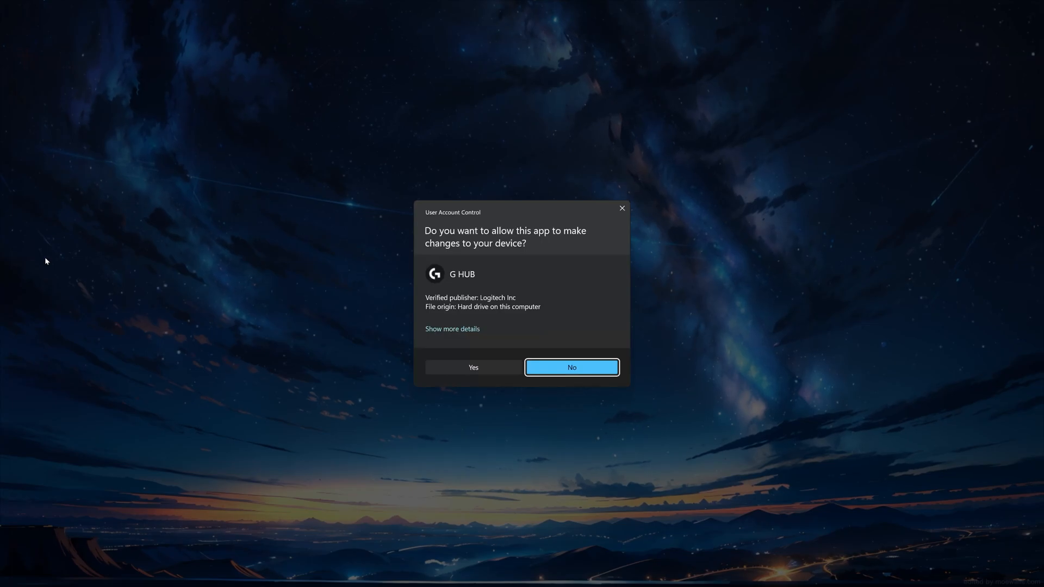
mouse_move(475, 373)
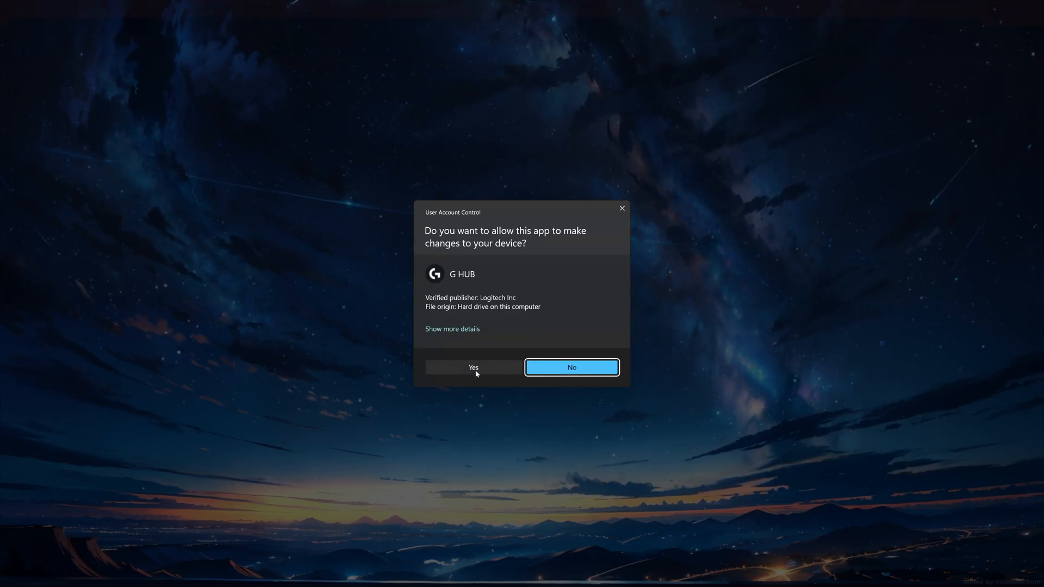
click(473, 367)
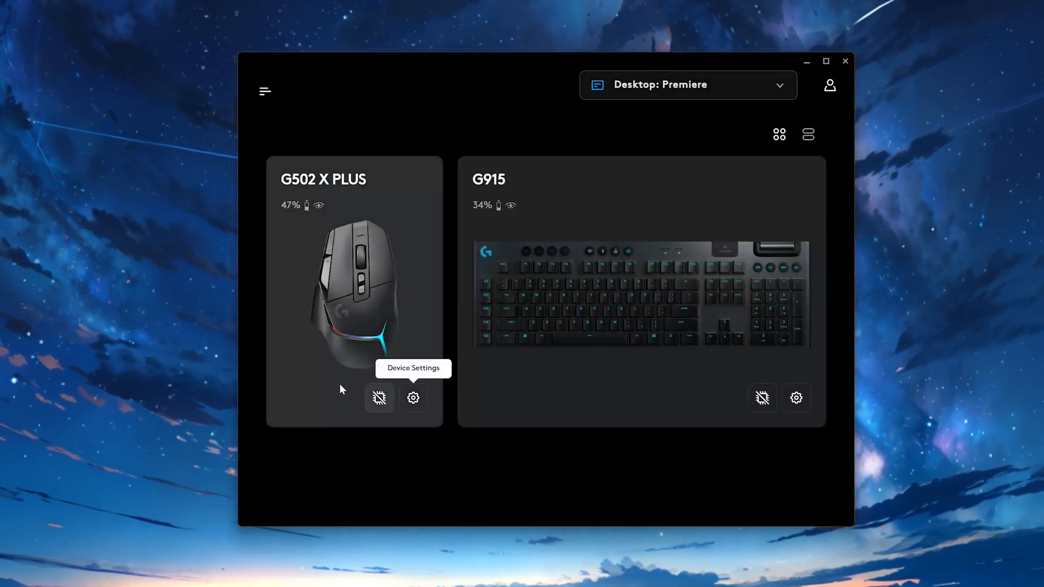
mouse_move(796, 398)
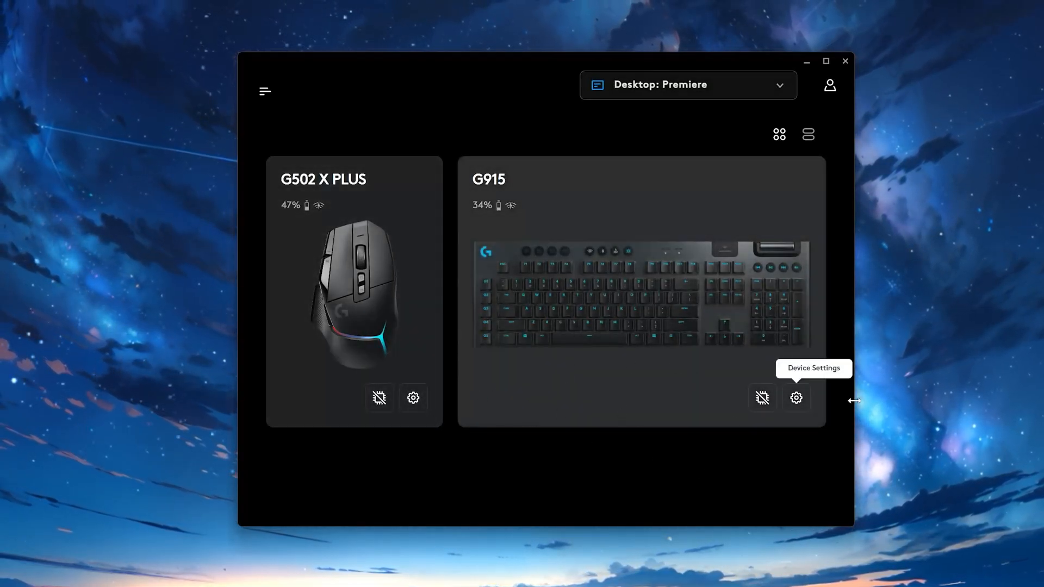
click(845, 61)
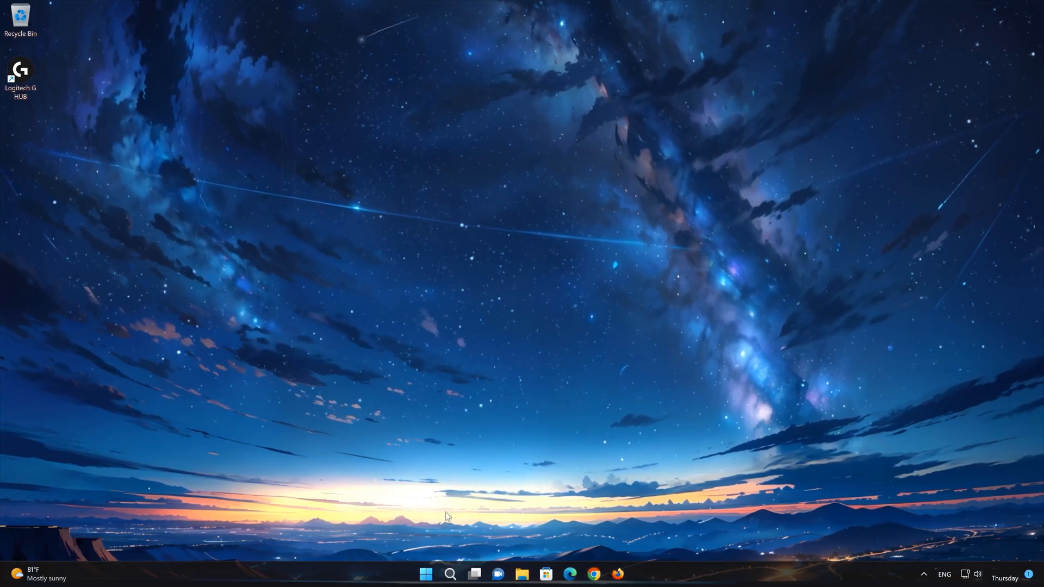
Reach the Apps page of Windows Settings from the Start menu.
click(426, 574)
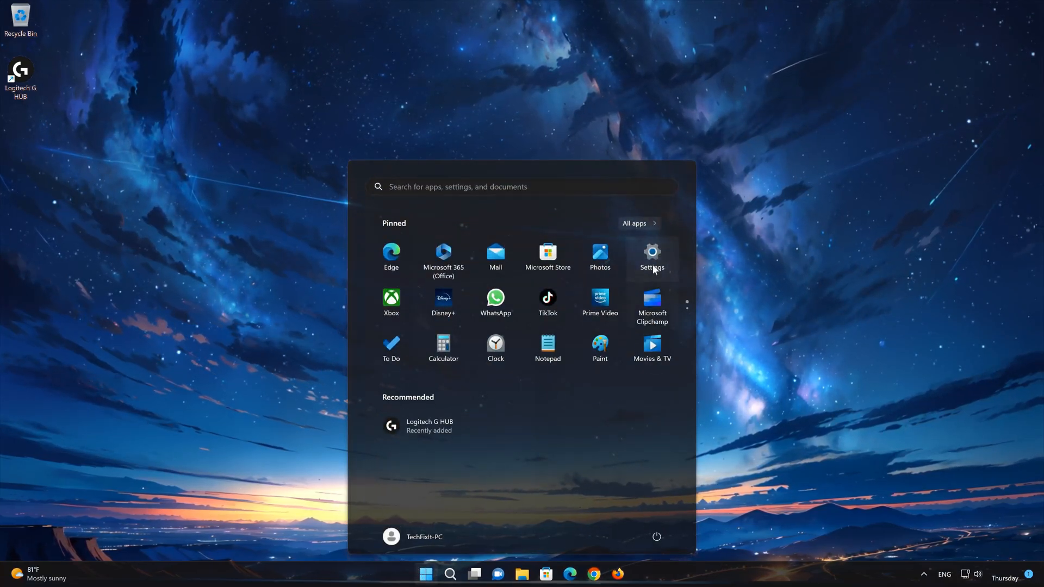
click(651, 257)
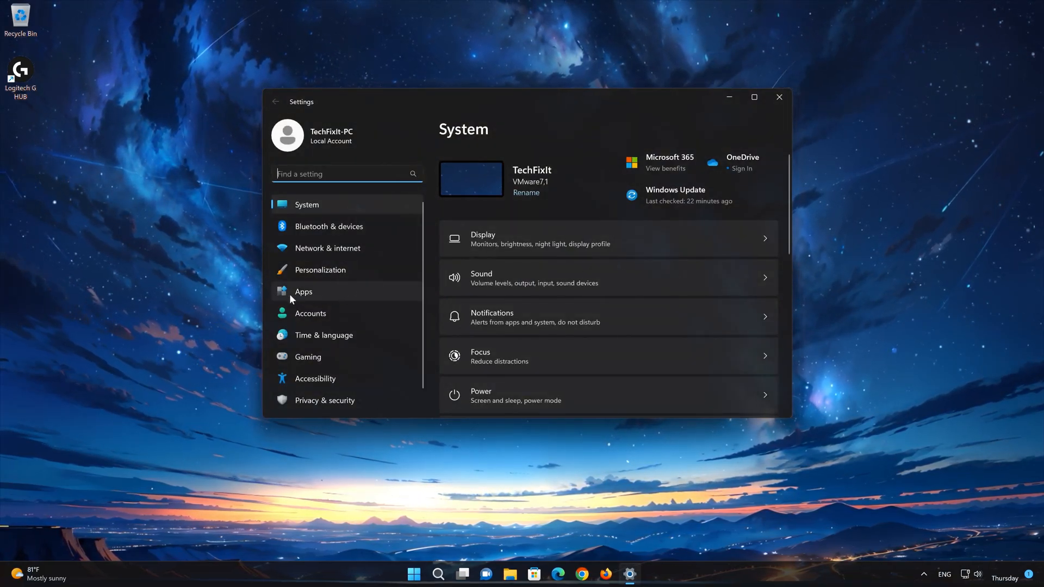
click(304, 292)
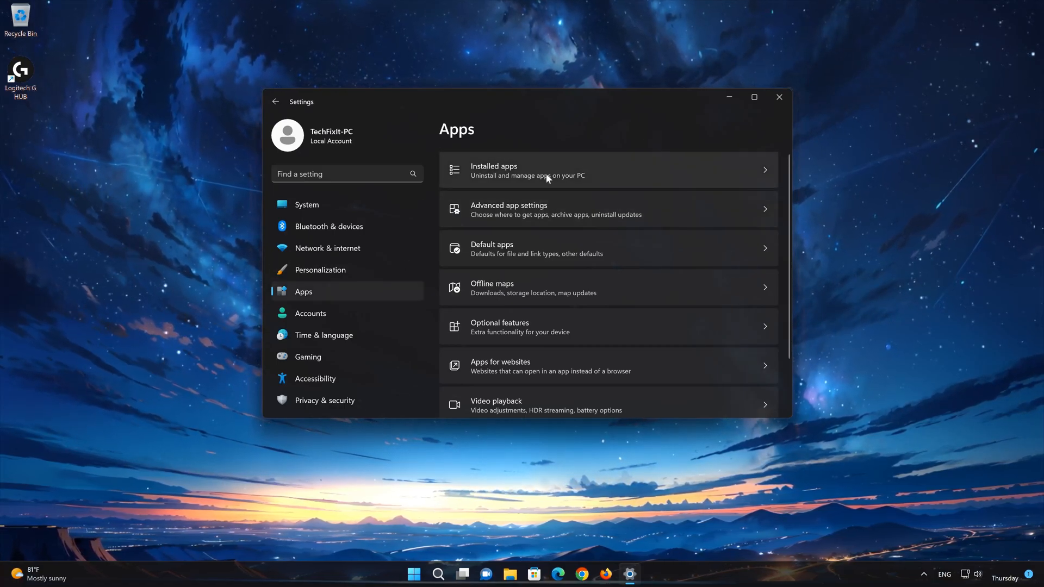
In Installed apps, find Logitech G HUB and choose Modify from its options menu.
click(541, 170)
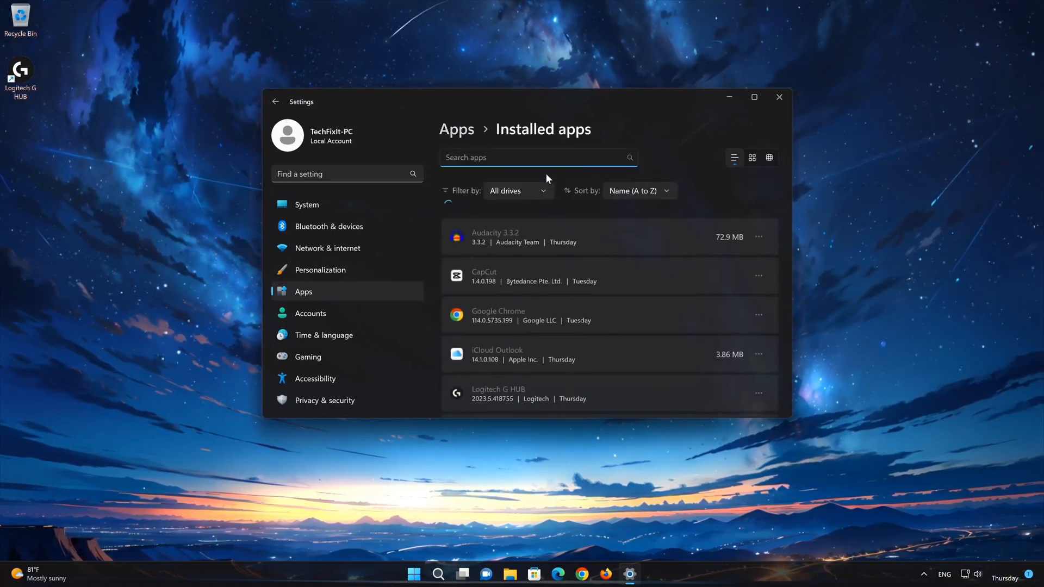
scroll(down, 3)
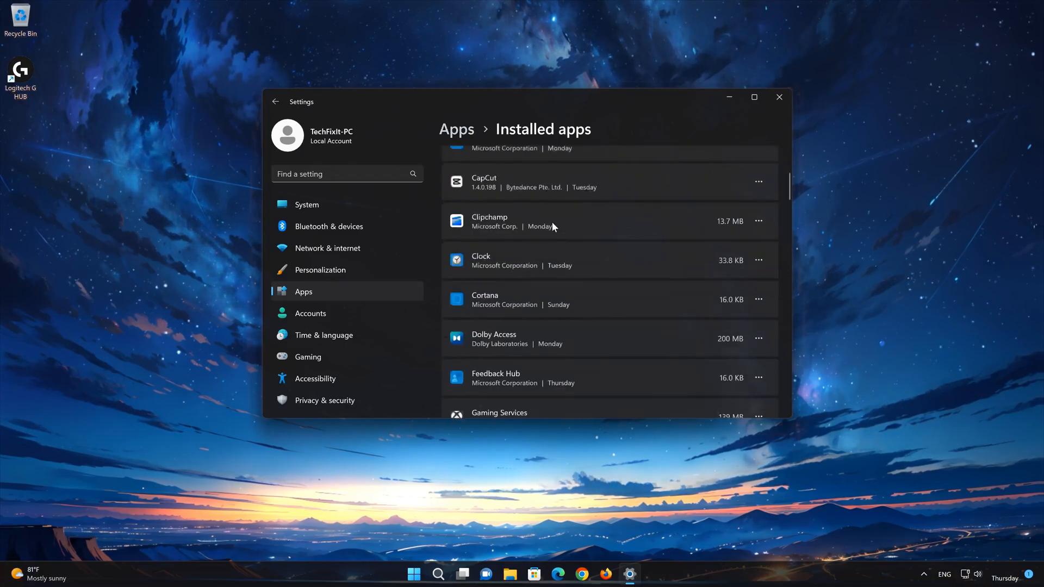
scroll(down, 3)
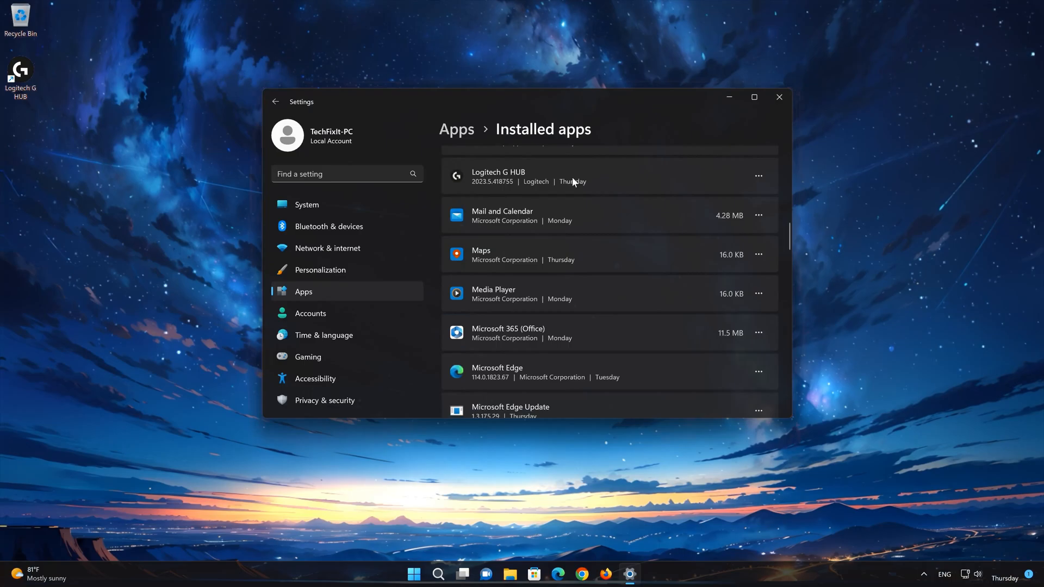
mouse_move(746, 190)
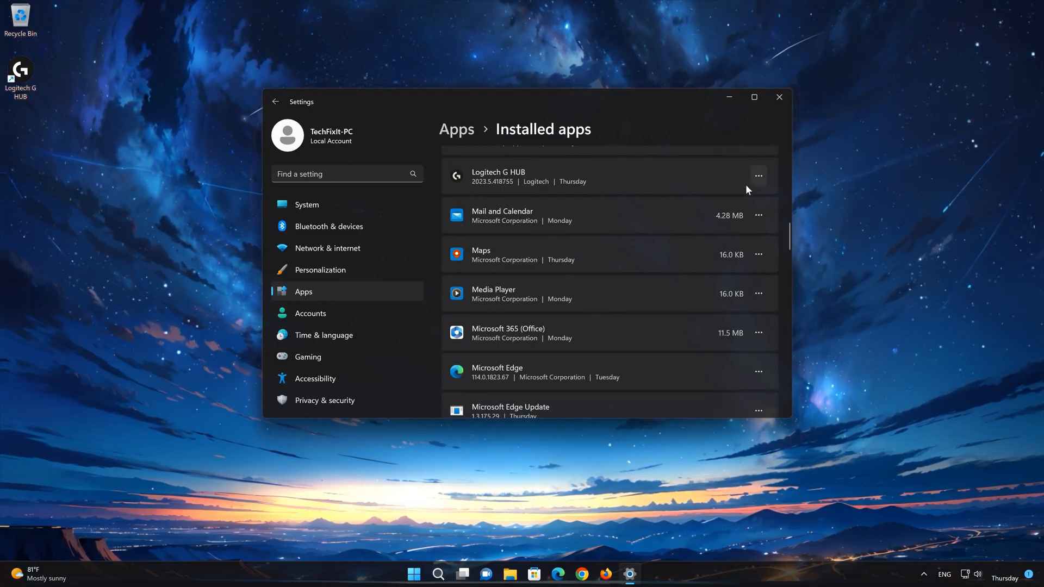
click(758, 176)
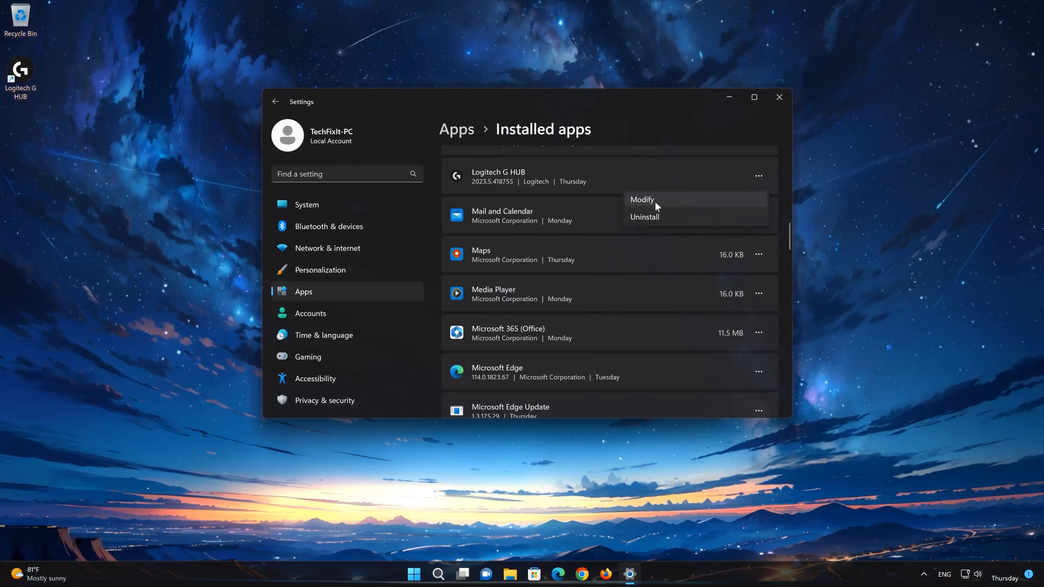
mouse_move(668, 205)
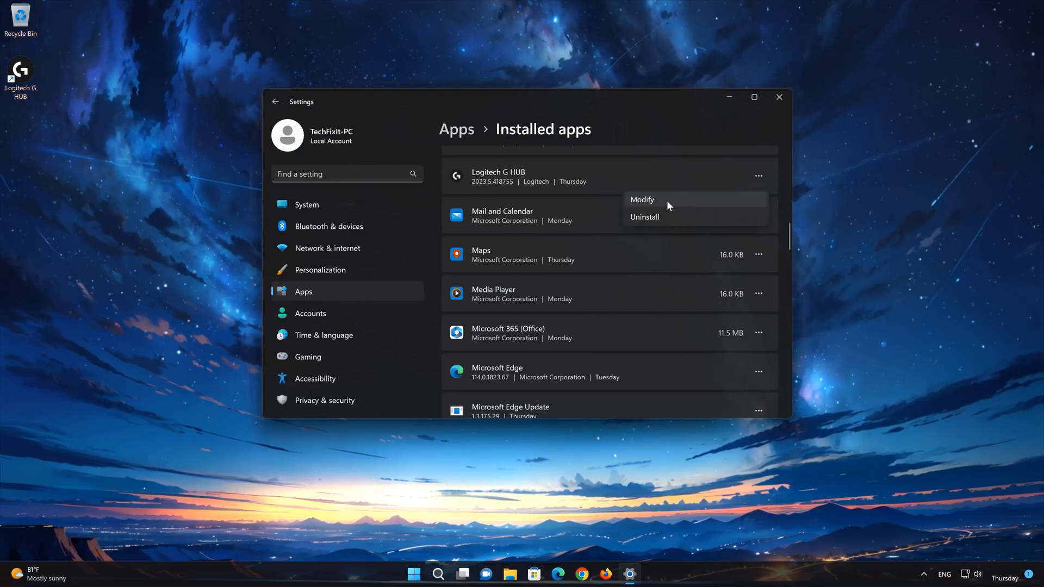
click(641, 200)
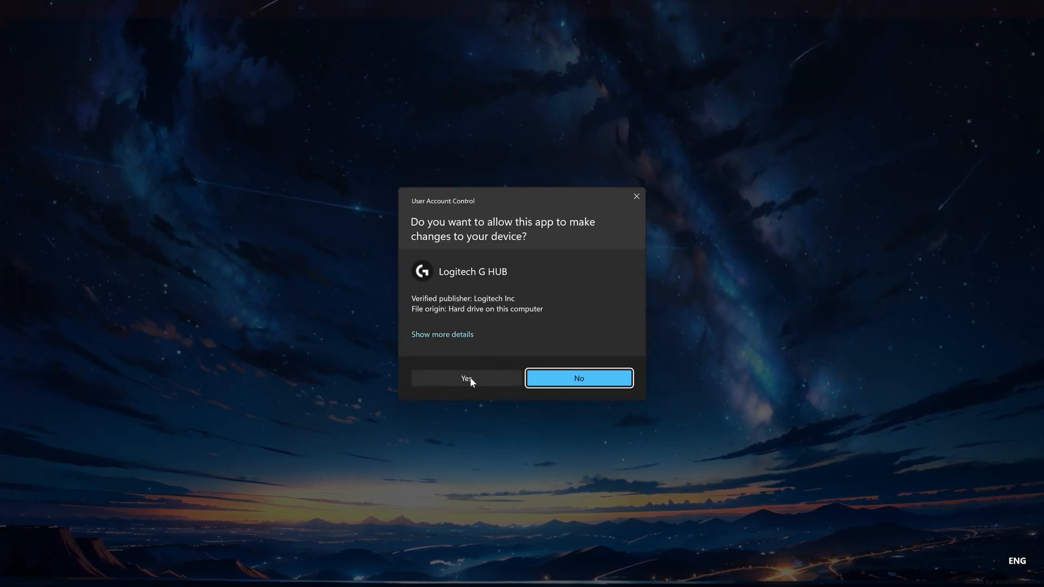
Allow the installer, choose Reinstall G HUB and confirm with Transfer my current settings kept.
click(467, 378)
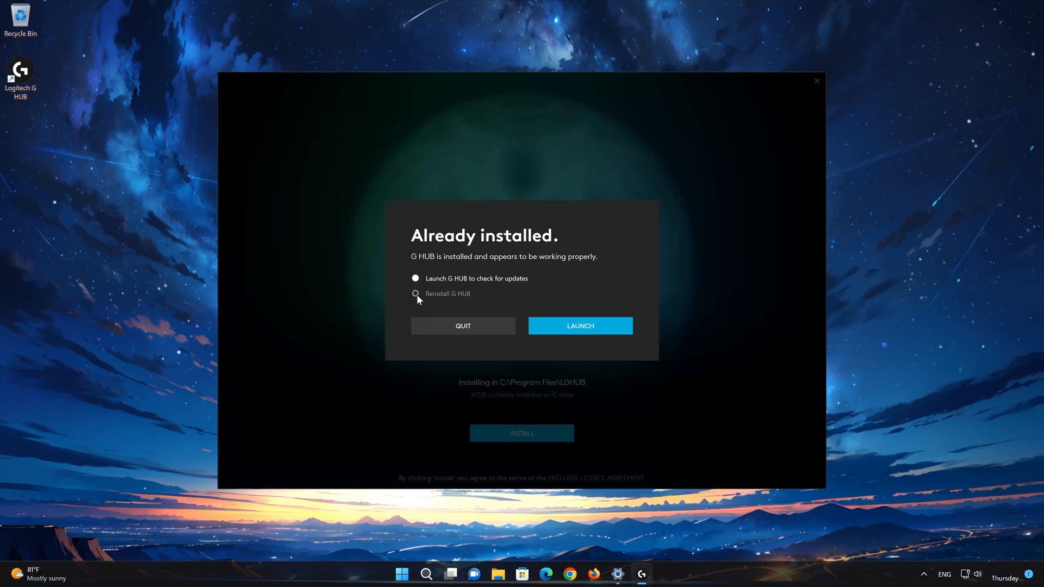
click(416, 294)
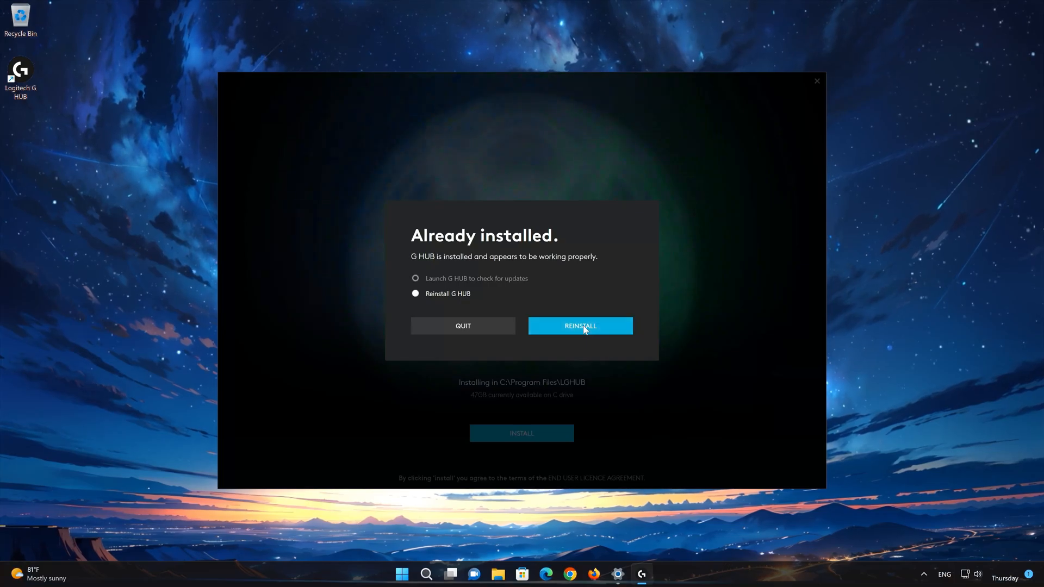
click(578, 325)
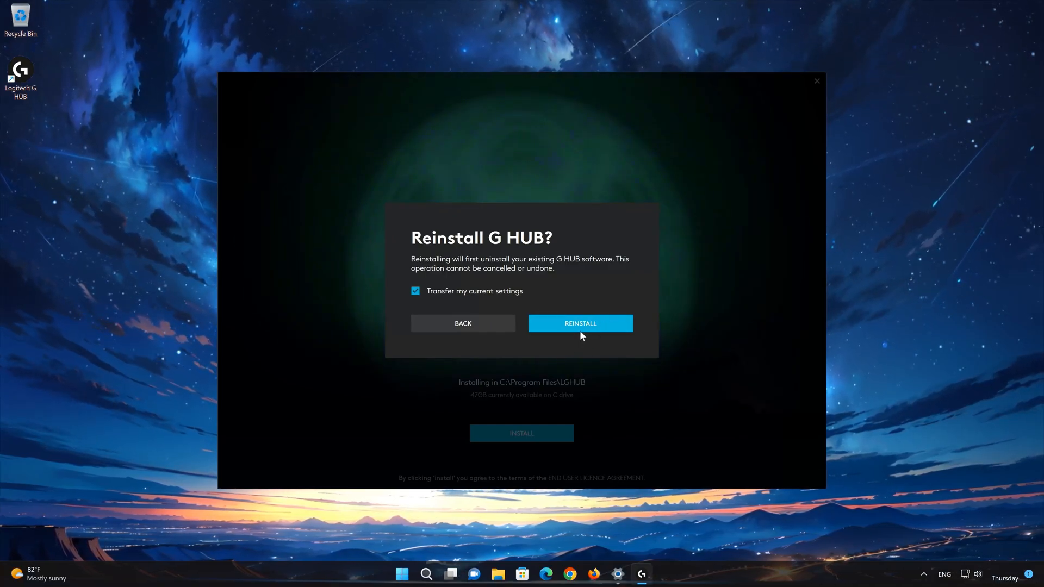
click(580, 324)
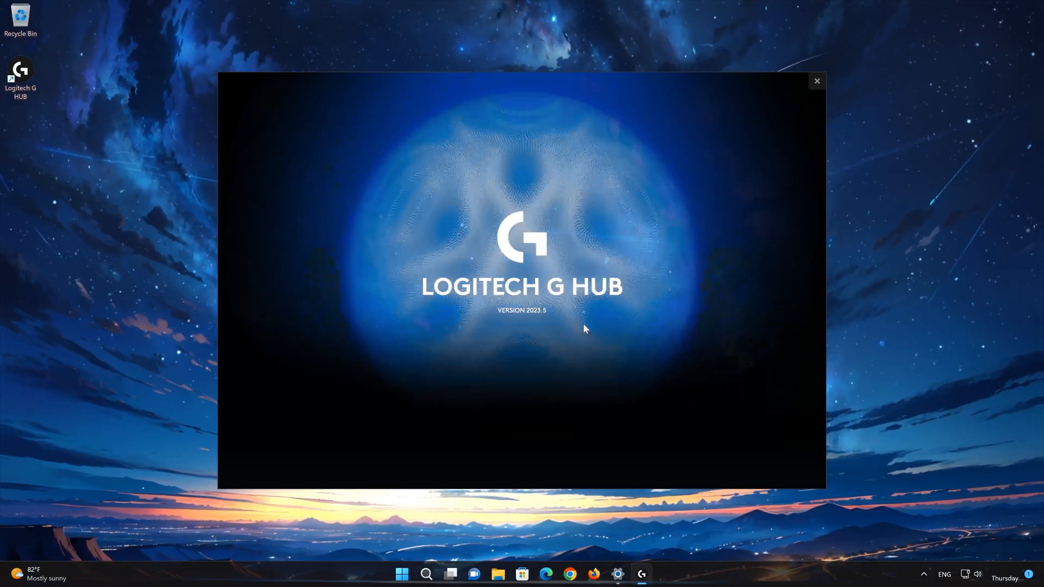